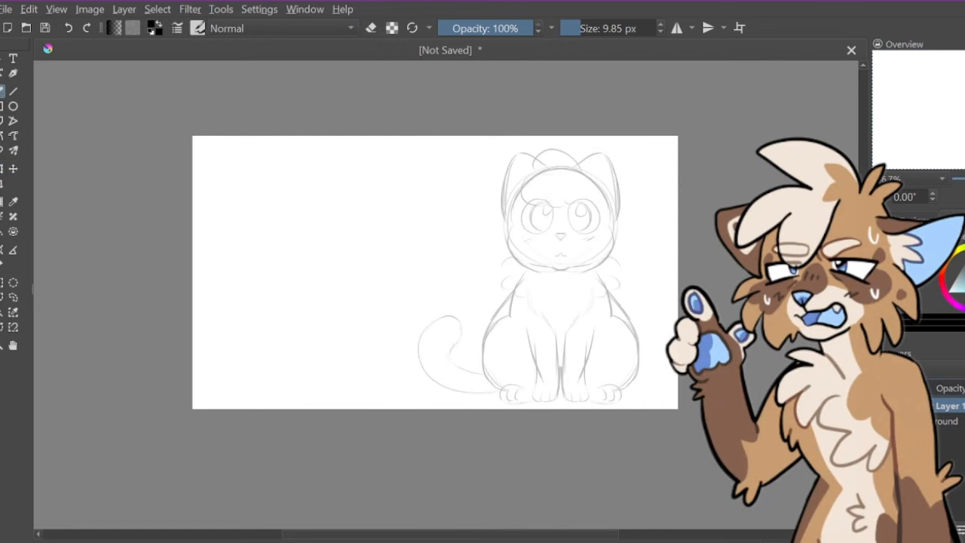
Add a new paint layer for inking the cat's head, ears and eyes in black
click(675, 27)
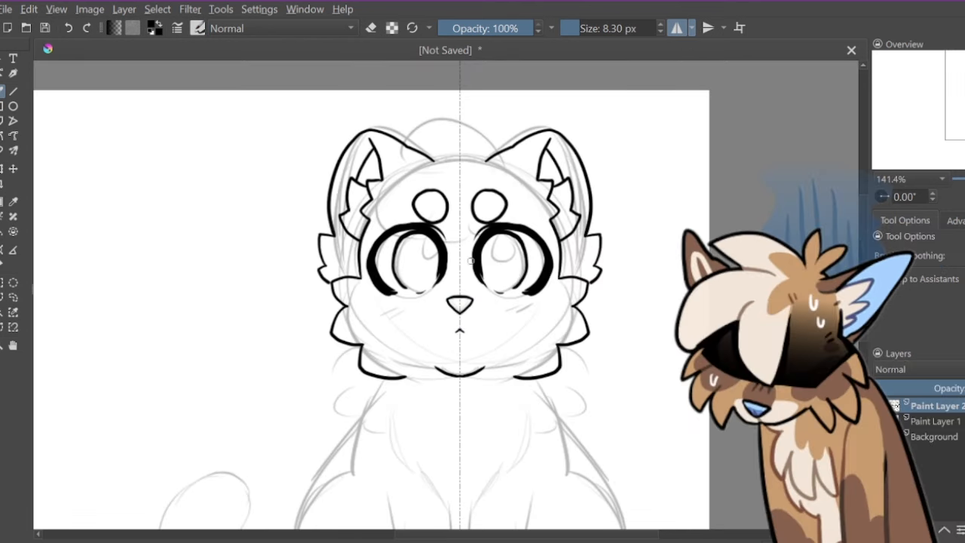
Ink the black outline of the cat's chest fur, body, front legs and paws
drag(389, 309, 410, 324)
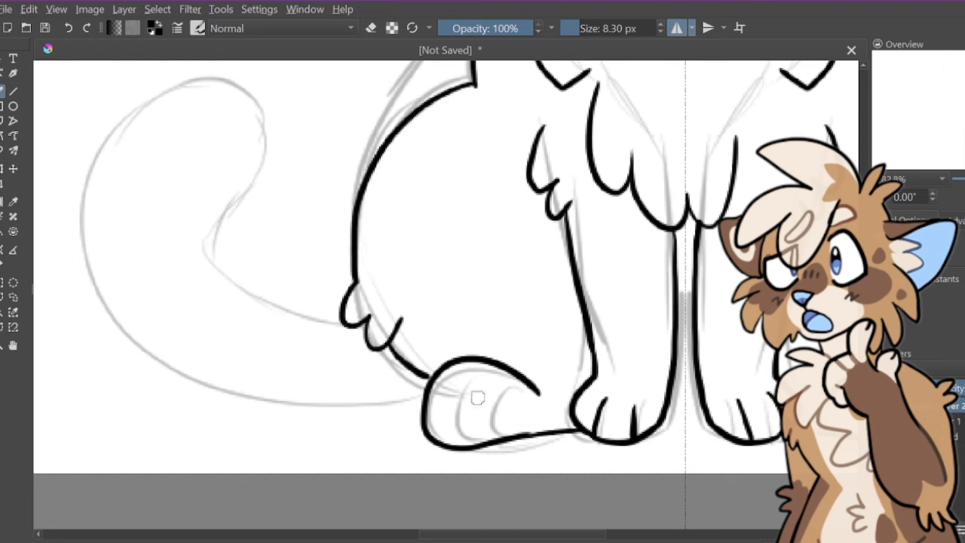
Ink the curves and outline of the cat's tail with the black brush
drag(476, 398, 456, 429)
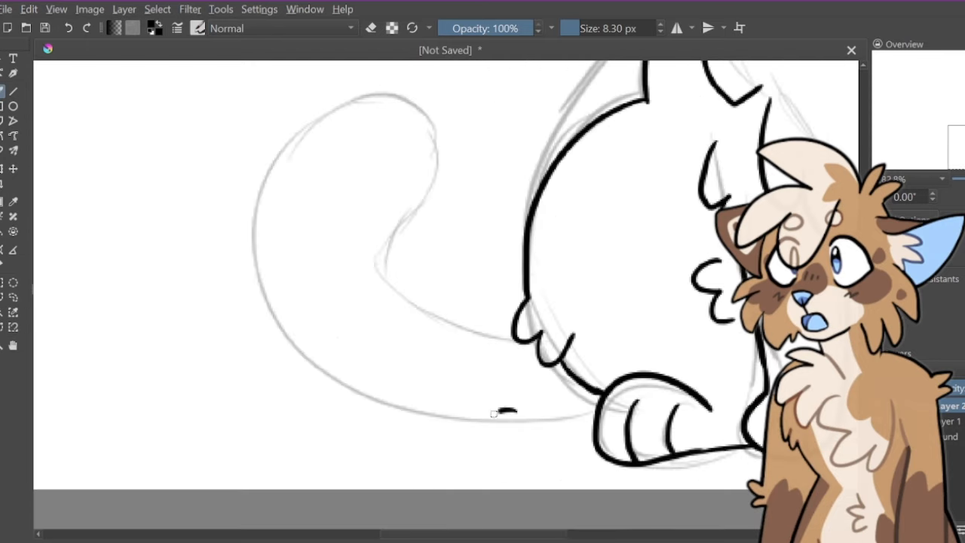
drag(520, 423, 262, 160)
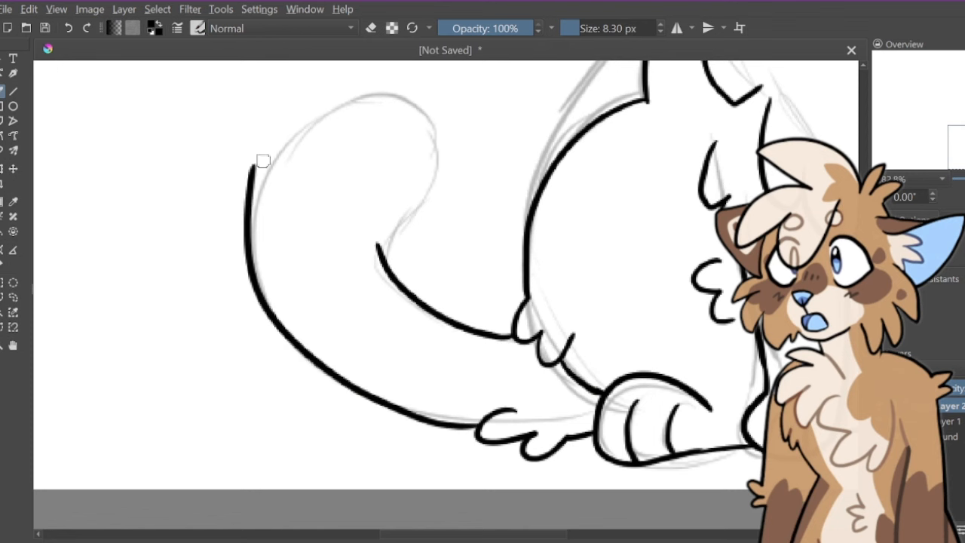
drag(256, 158, 384, 226)
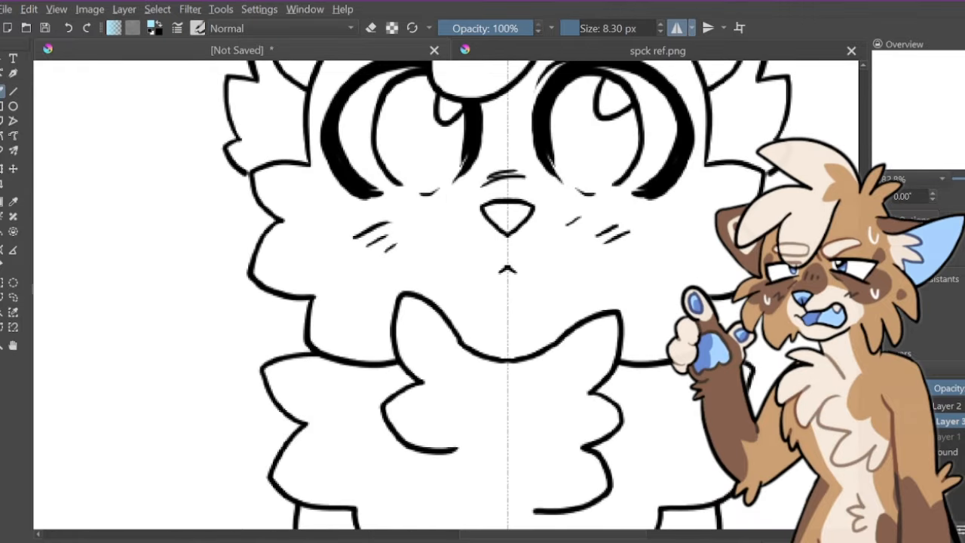
Paint the eyes light blue along the bottom and fill the irises, with lavender above
drag(407, 184, 596, 181)
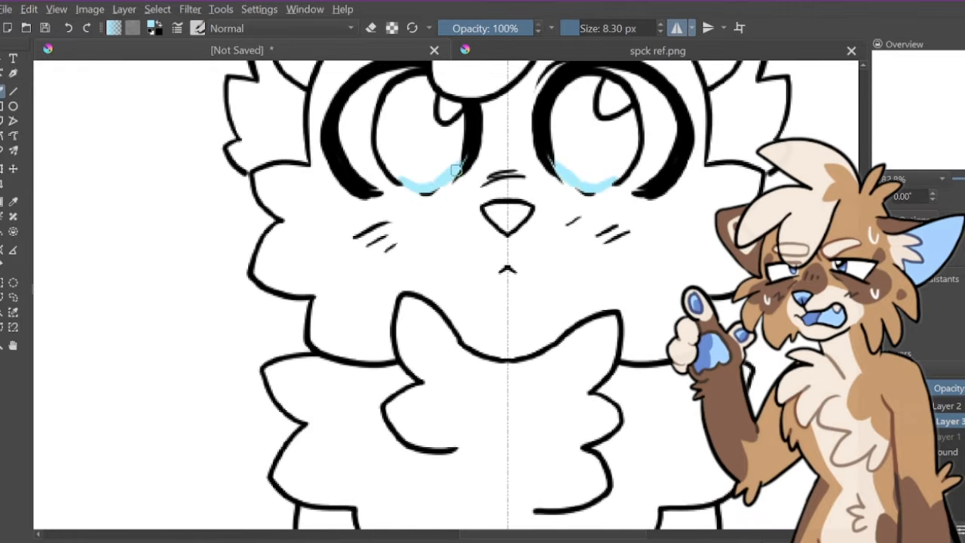
drag(452, 169, 430, 111)
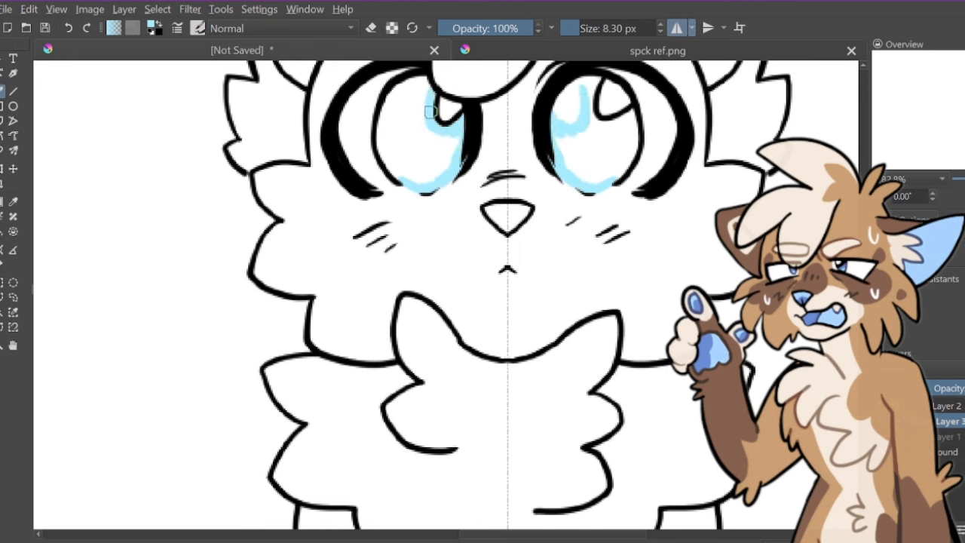
click(421, 108)
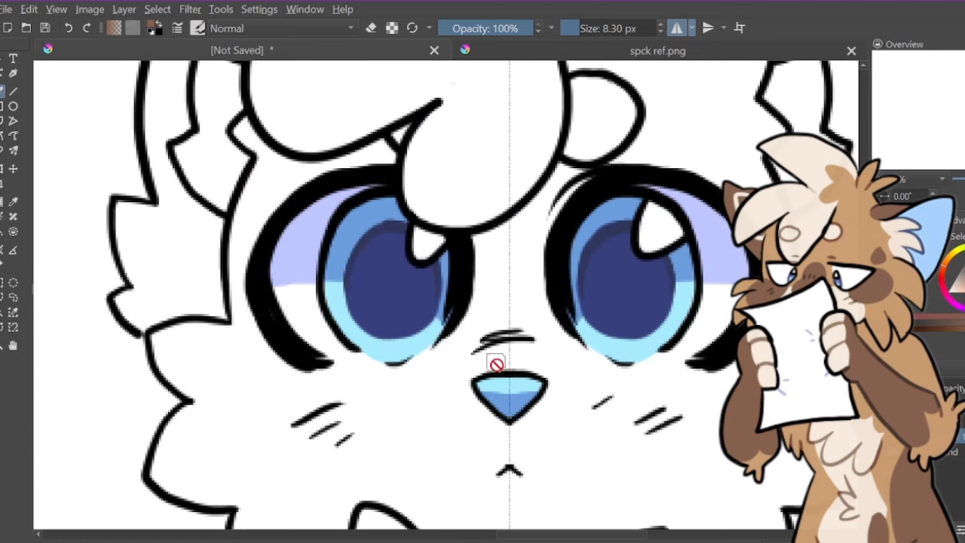
Paint brown markings on the cat's face, ears and body following the reference
click(510, 355)
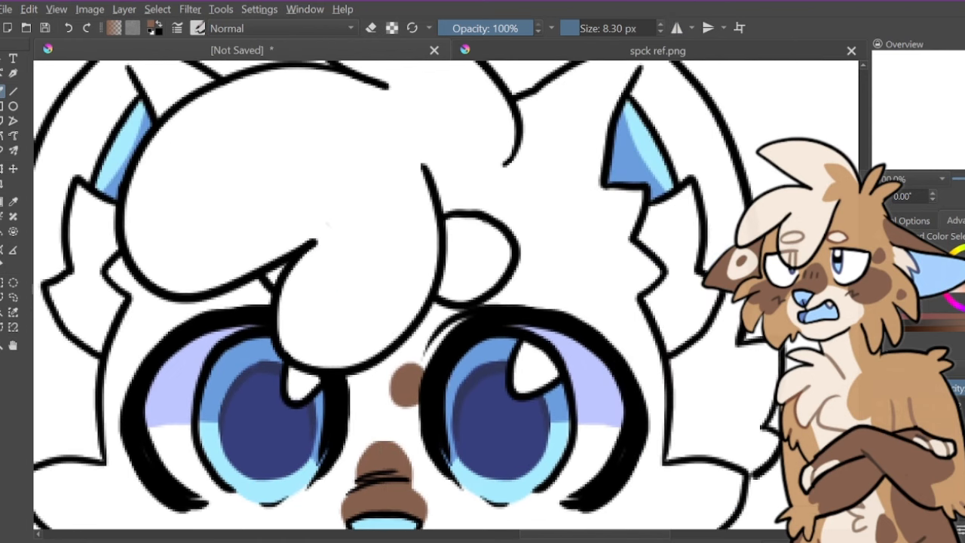
drag(516, 158, 616, 294)
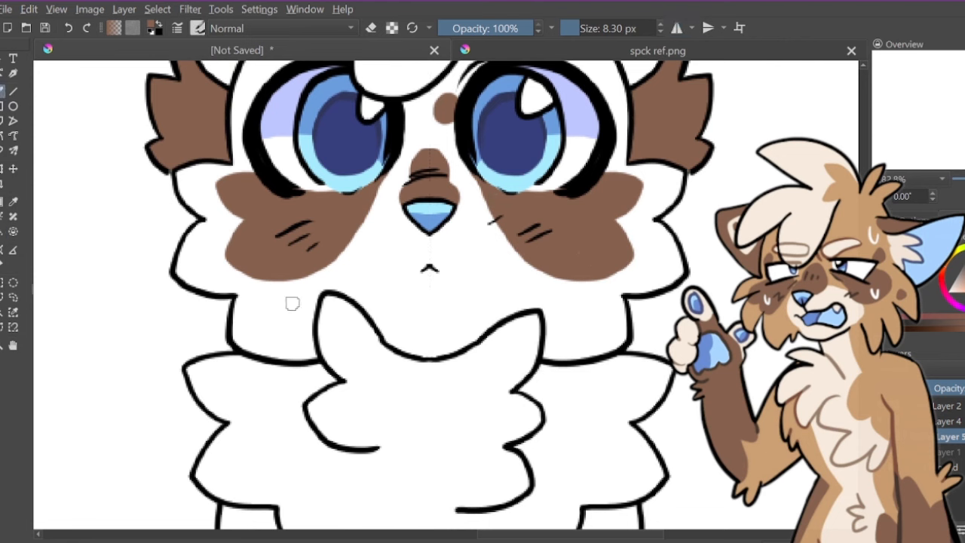
click(286, 309)
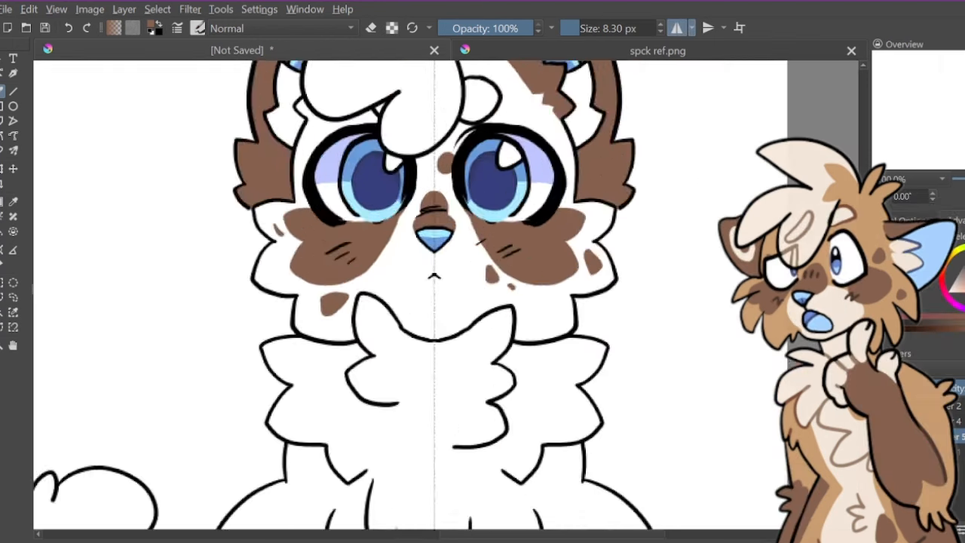
scroll(down, 3)
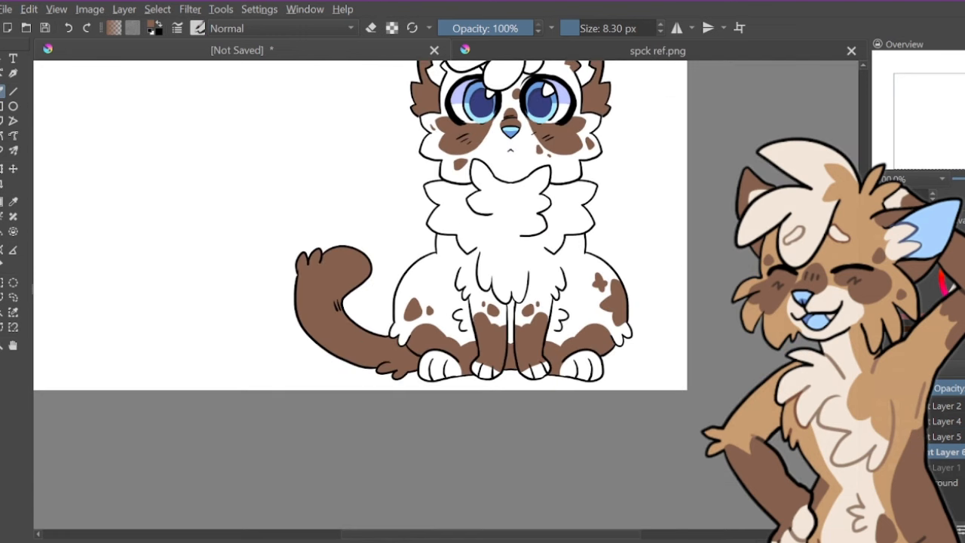
Trace a tan stroke around the chest fluff to start the body base colour
click(676, 27)
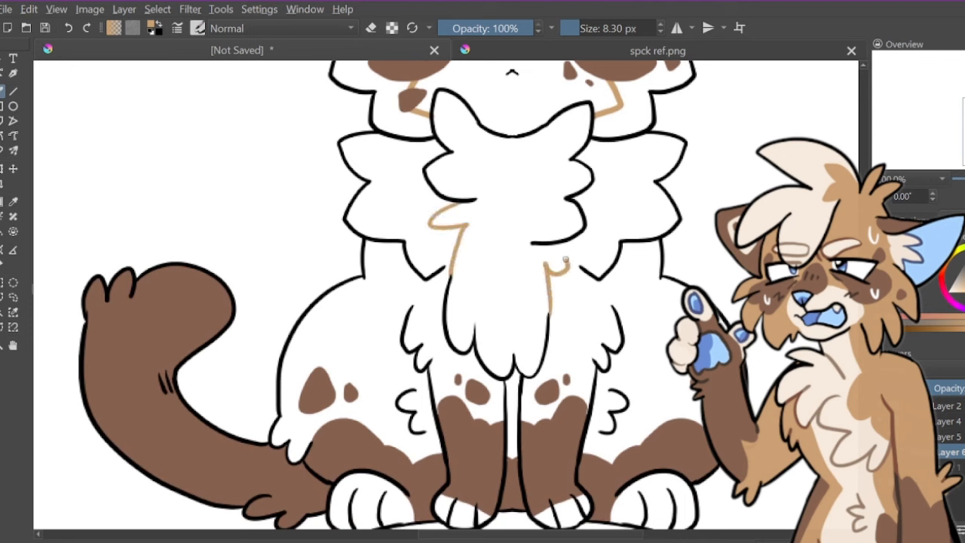
mouse_move(534, 421)
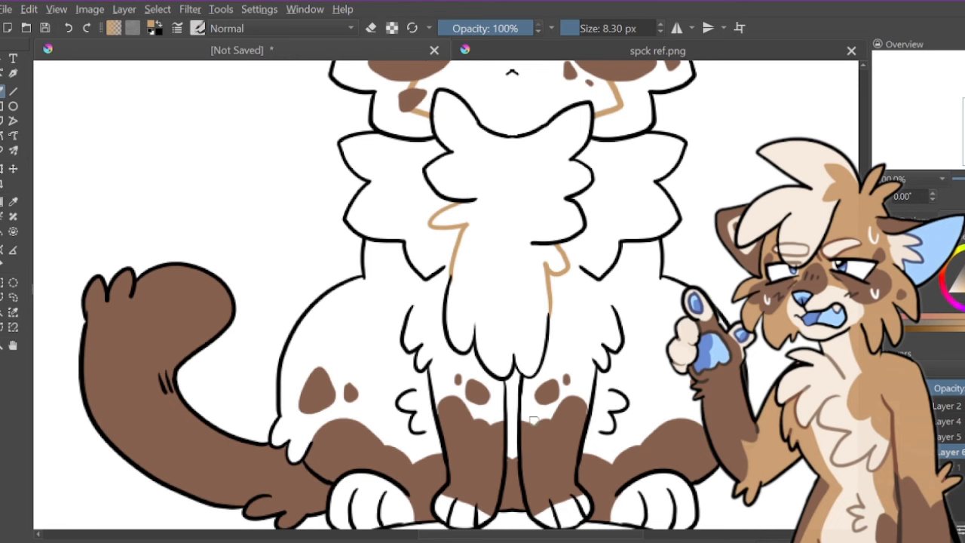
mouse_move(23, 220)
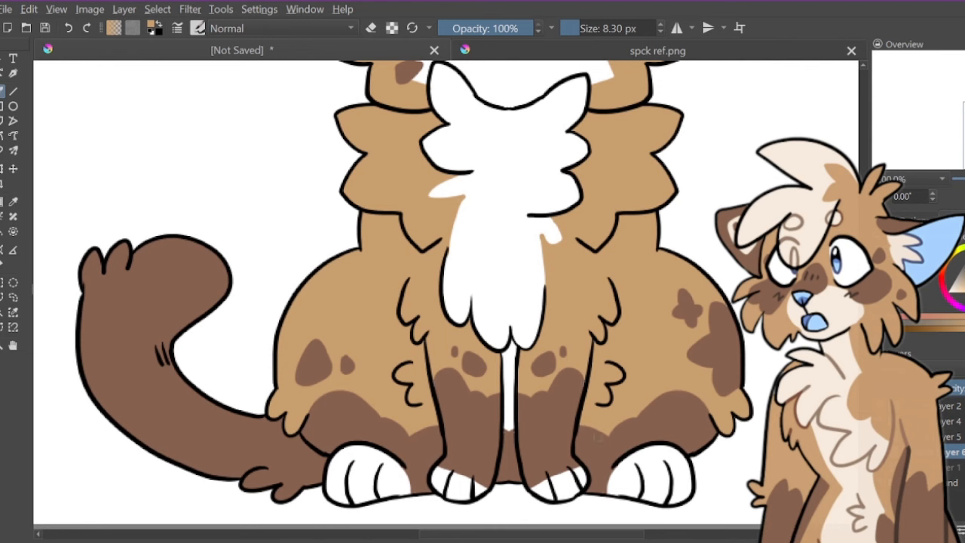
mouse_move(587, 389)
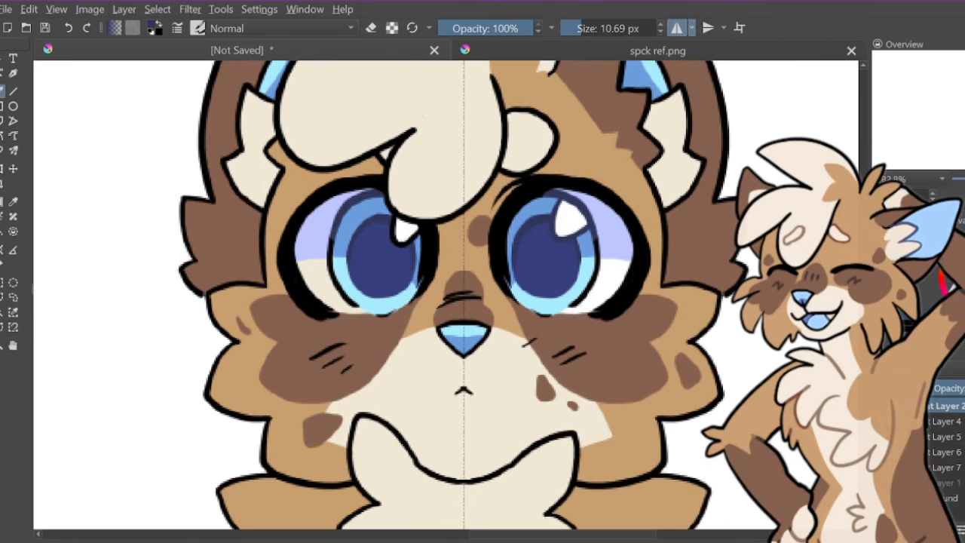
click(405, 253)
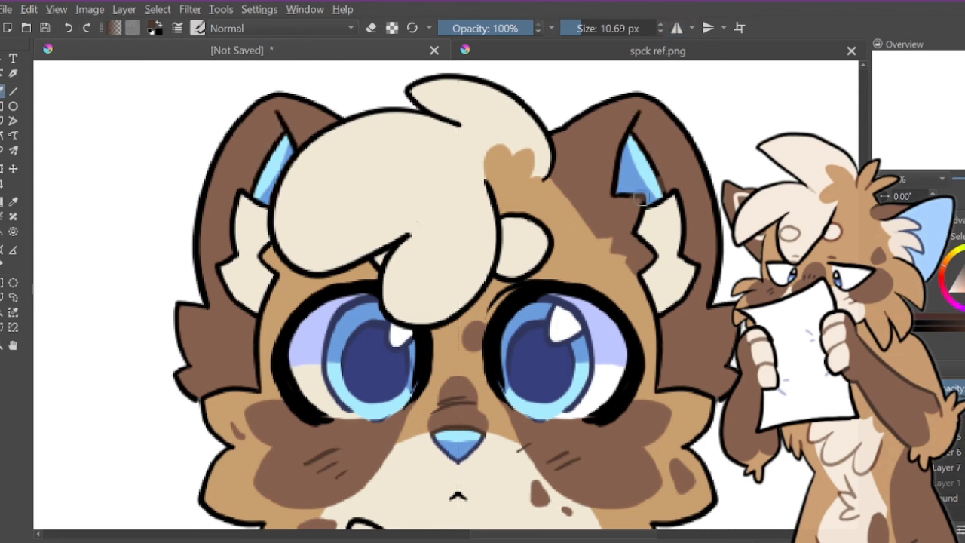
drag(641, 199, 678, 317)
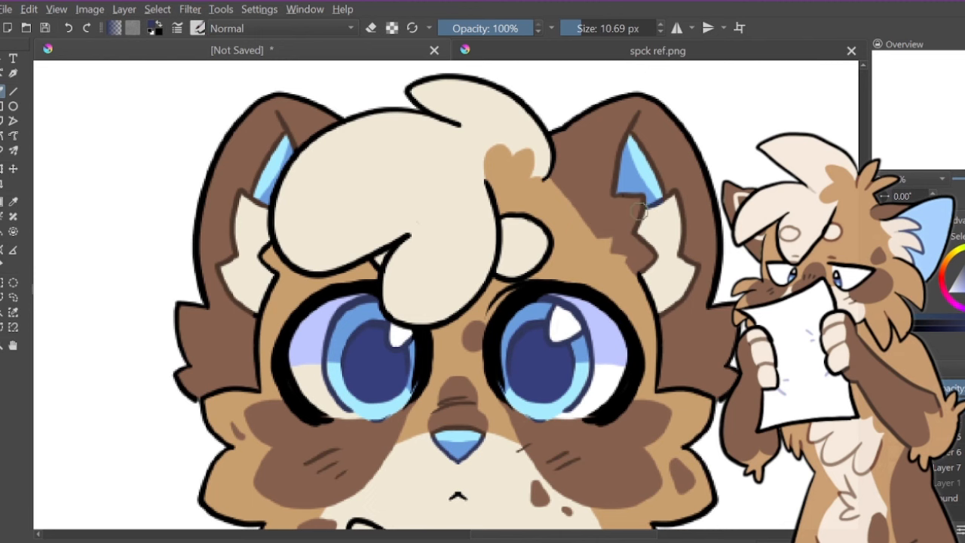
mouse_move(264, 214)
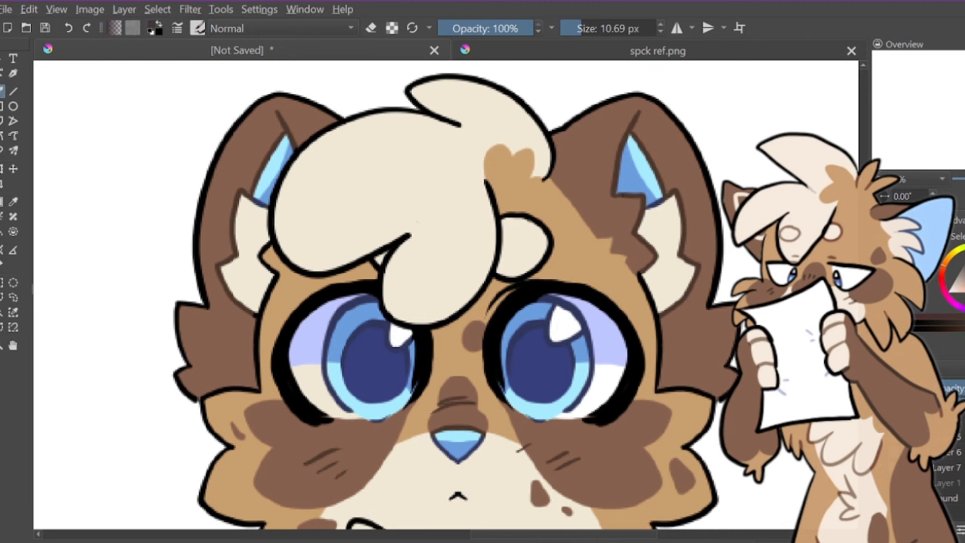
Replace the dark black line under the cat's chin with a soft tan fur outline
scroll(down, 3)
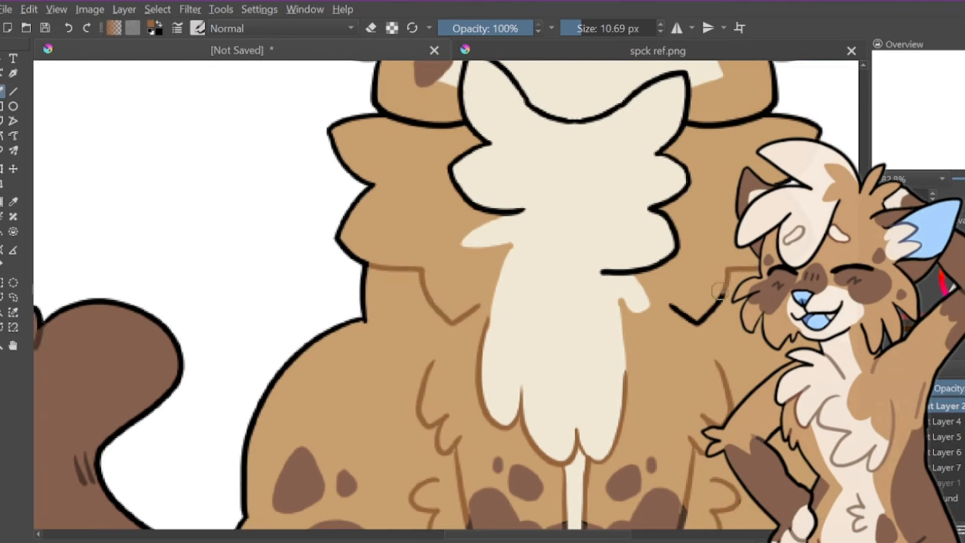
drag(721, 294, 694, 189)
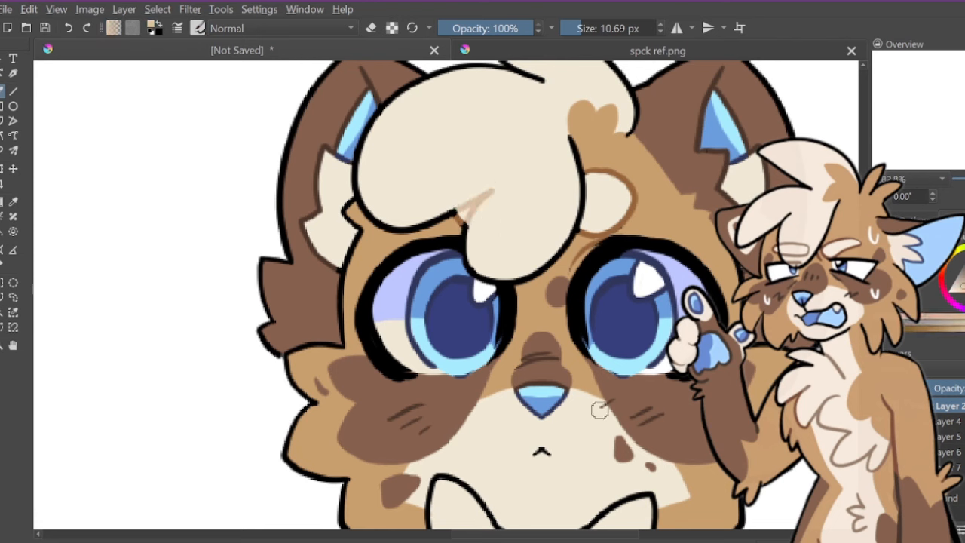
scroll(down, 3)
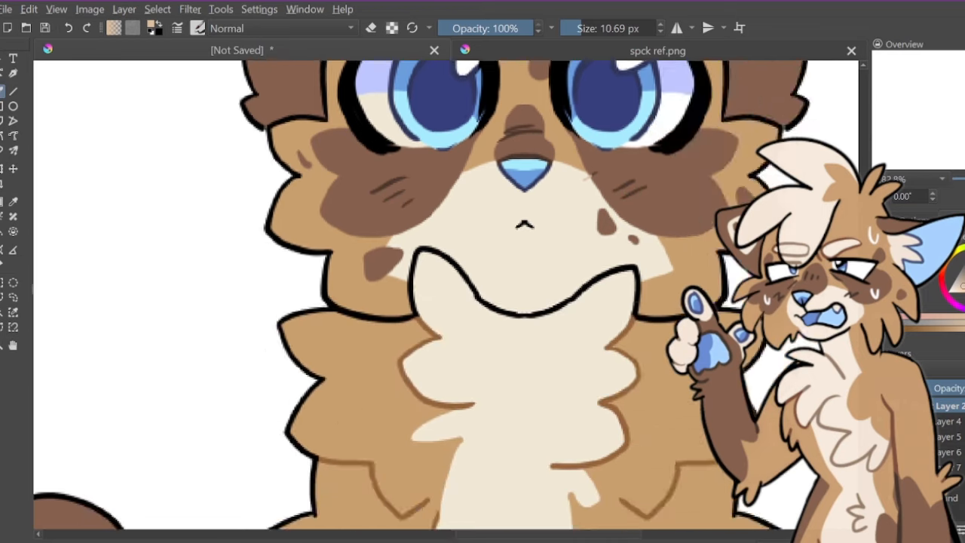
scroll(down, 3)
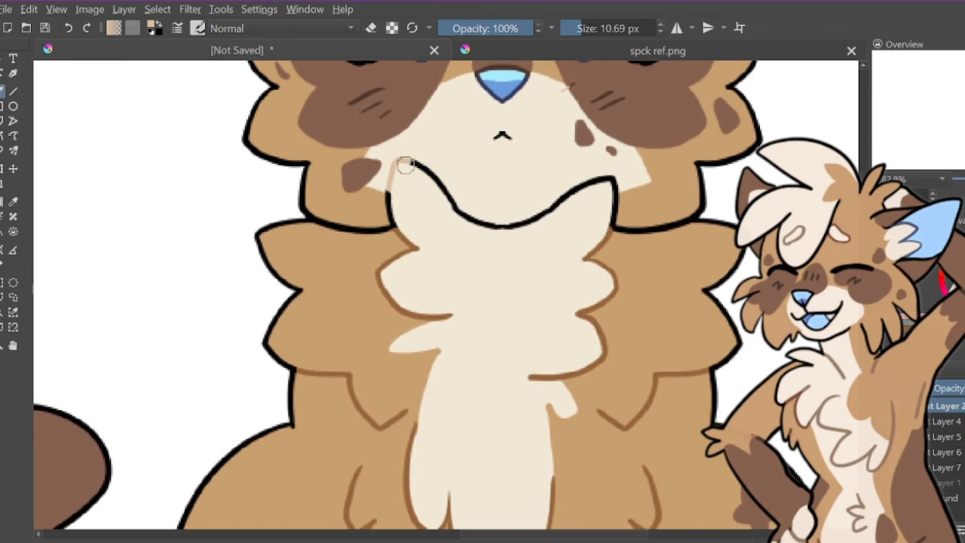
drag(404, 166, 611, 199)
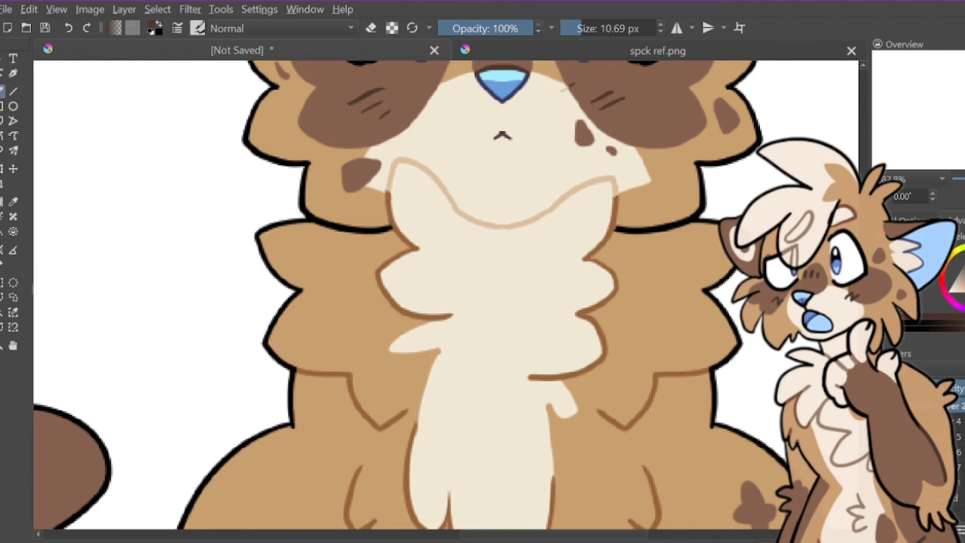
scroll(down, 3)
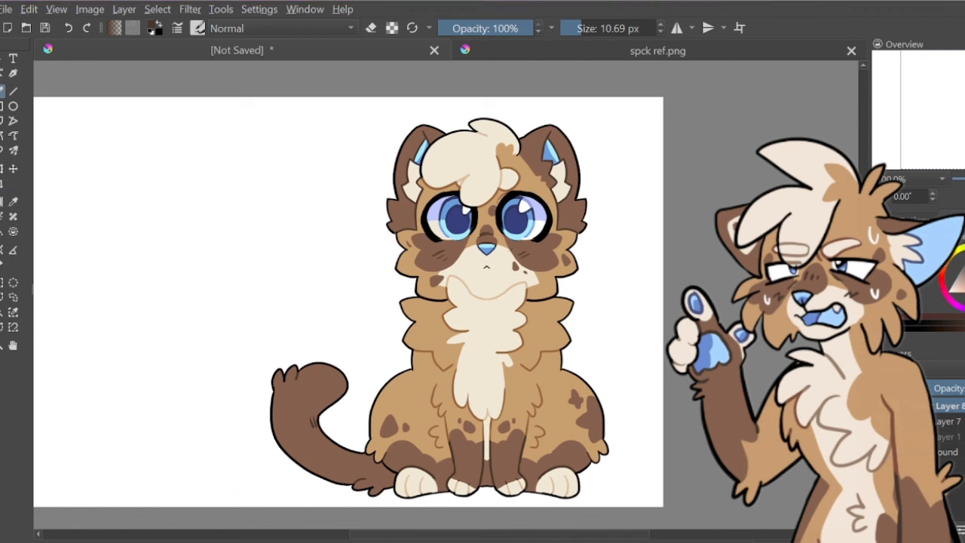
Choose red and draw a thick red arrow leading left away from the circled eye
click(12, 105)
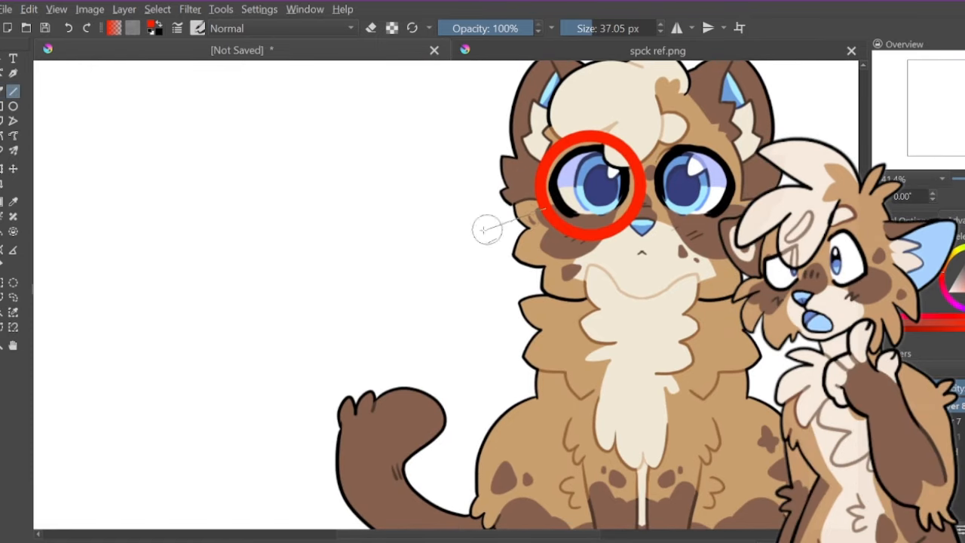
mouse_move(340, 283)
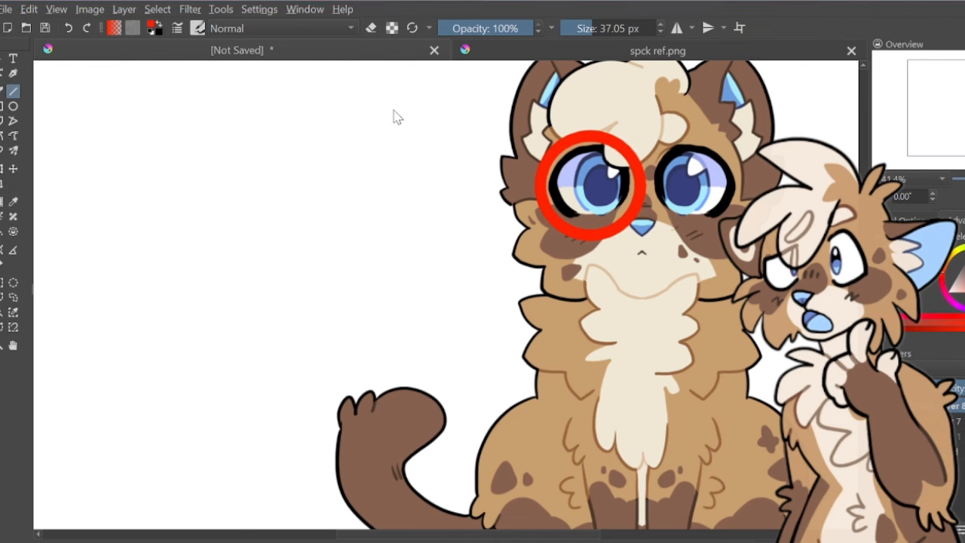
click(610, 27)
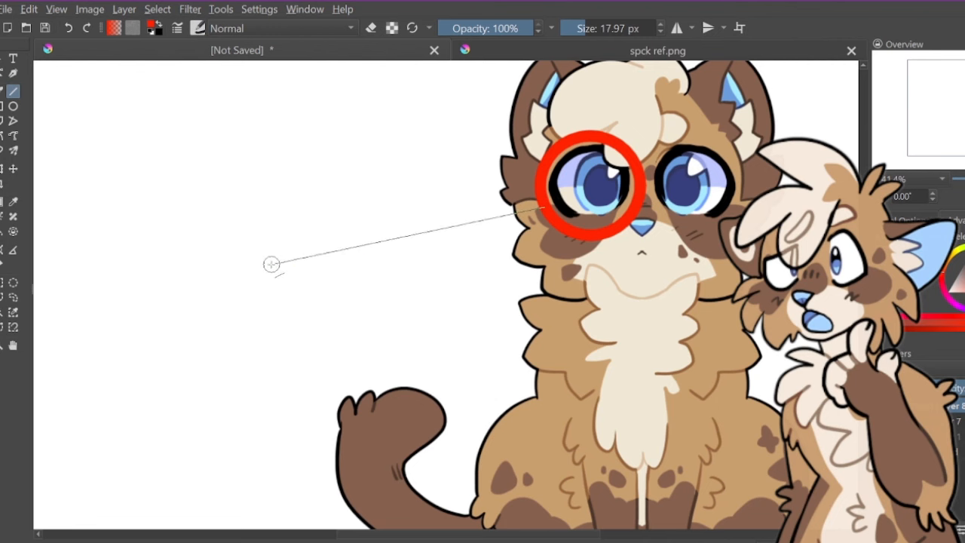
drag(536, 208, 286, 271)
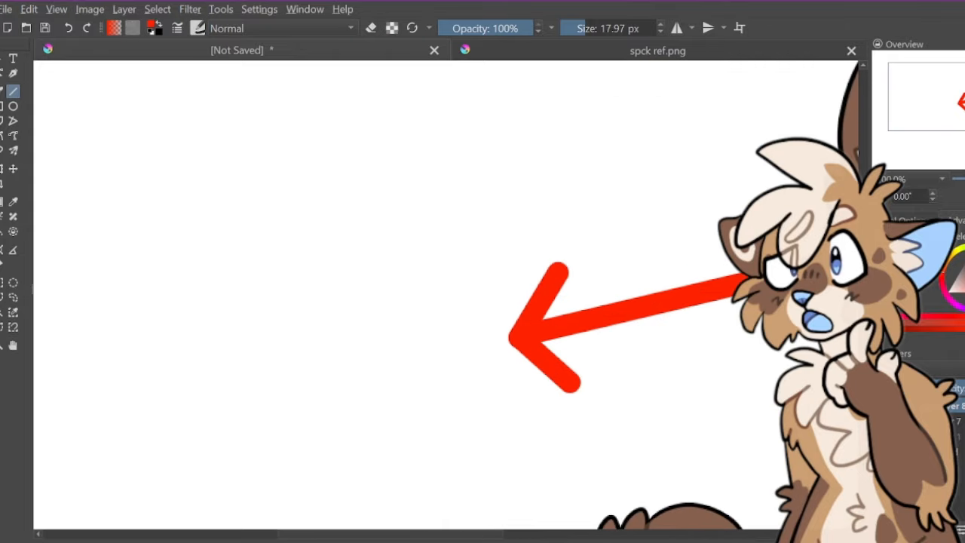
Draw the red callout circle at the arrow's tip and begin the enlarged eye
click(12, 106)
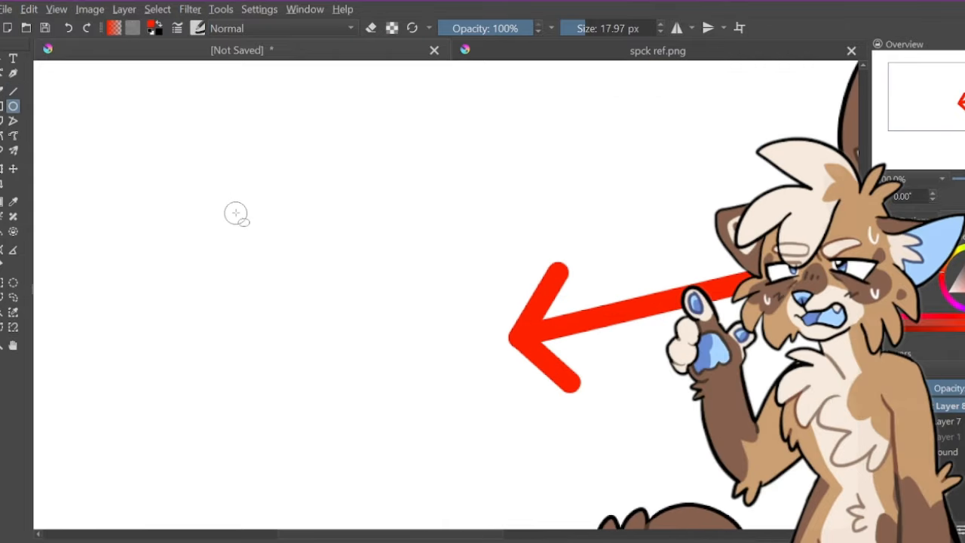
drag(235, 212, 425, 483)
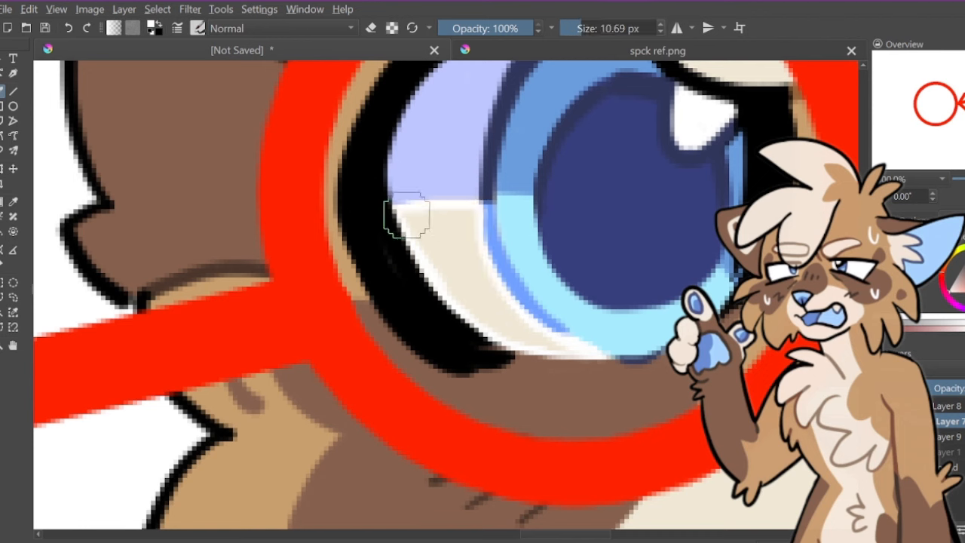
drag(407, 214, 467, 244)
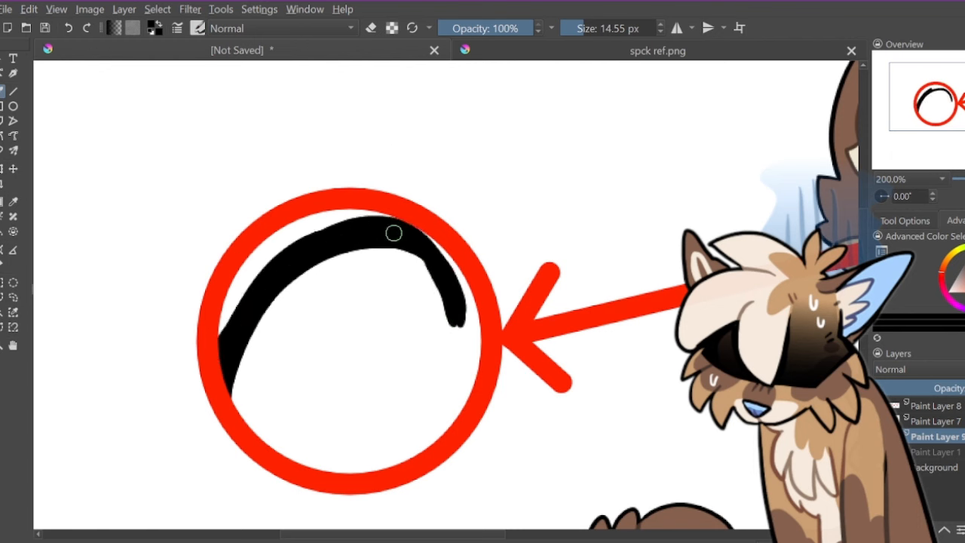
Draw and thicken the black outline of the enlarged eye inside the callout
drag(393, 234, 440, 287)
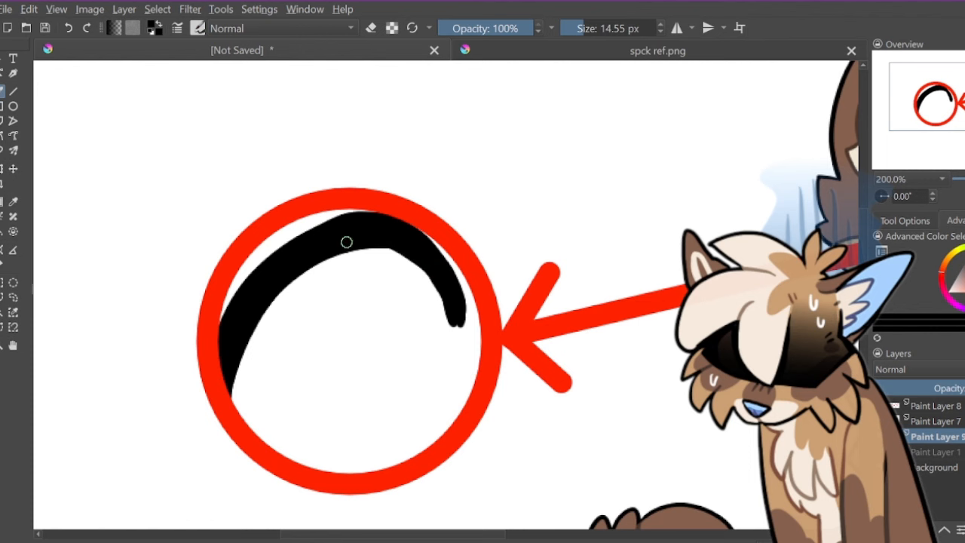
drag(347, 241, 456, 320)
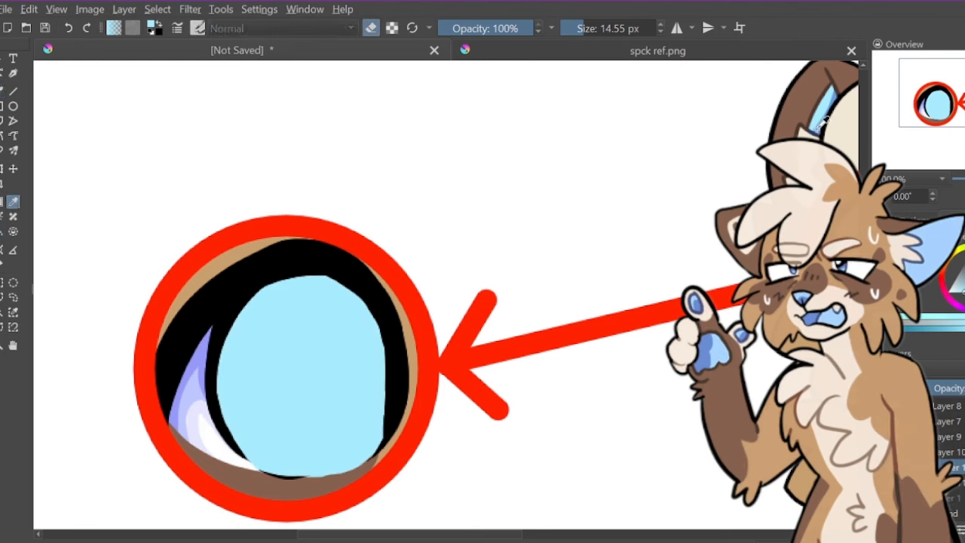
Fill the callout iris with a blue gradient, add light sparkles and shade its upper edge
drag(299, 300, 313, 392)
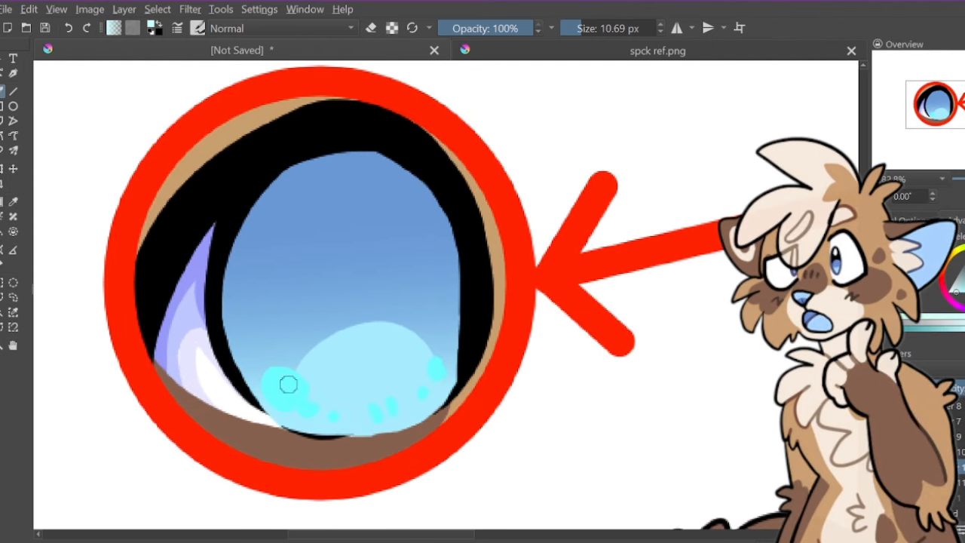
click(290, 385)
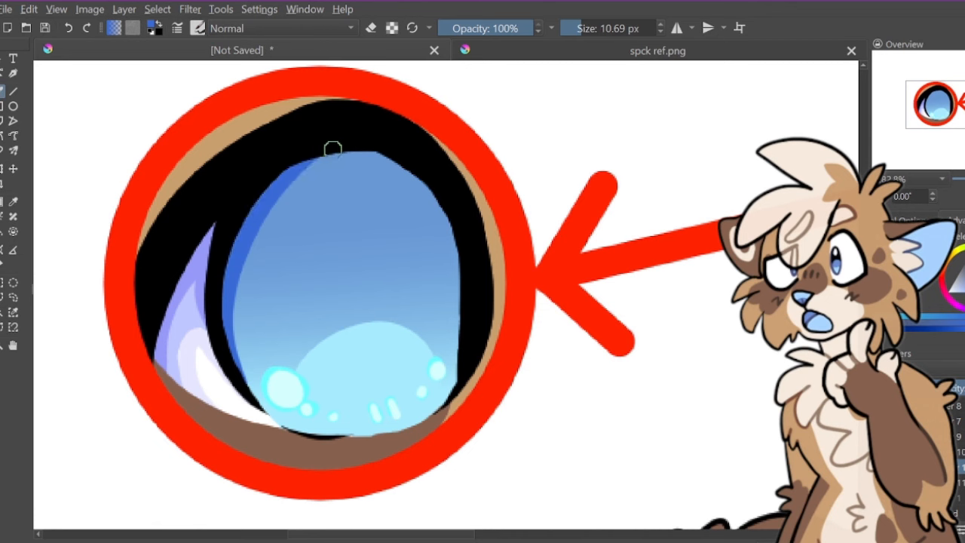
drag(333, 149, 460, 340)
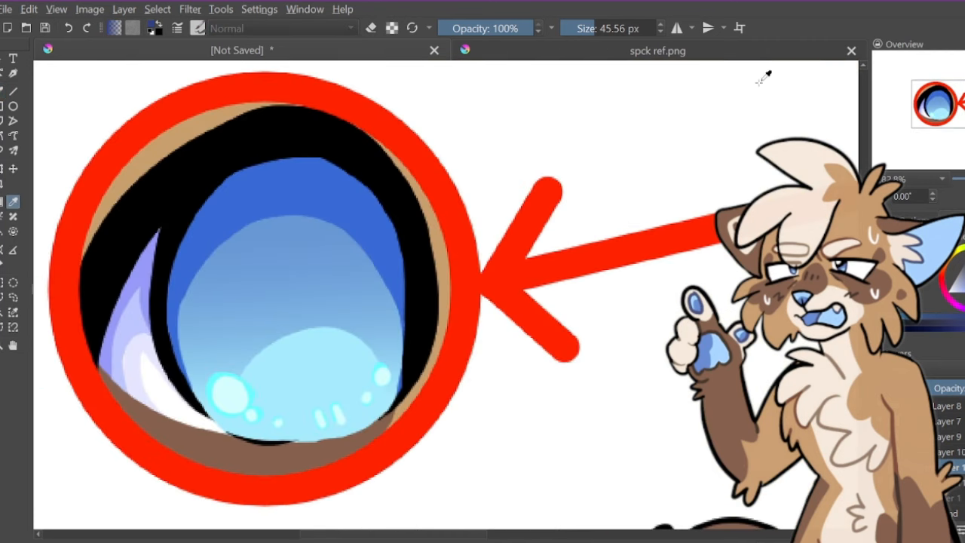
click(329, 248)
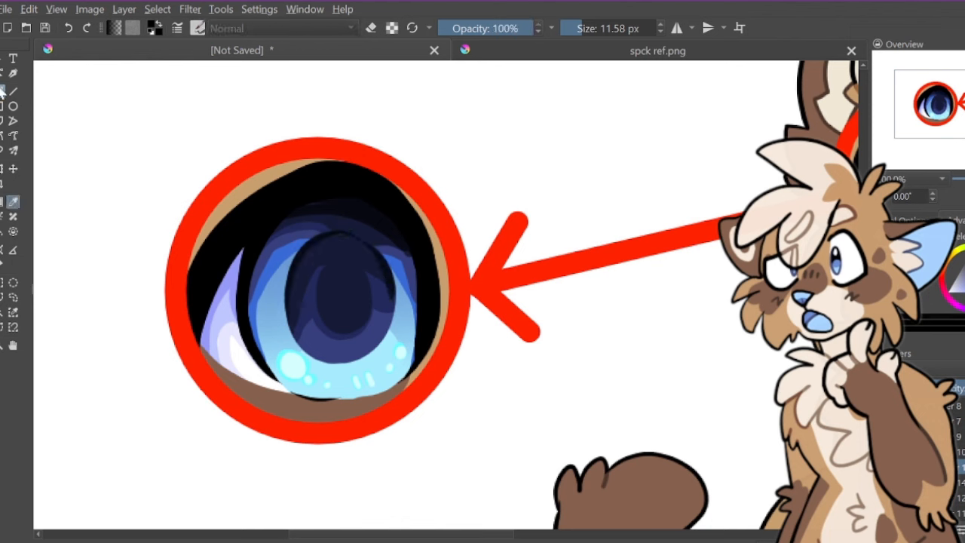
Paint a white hammer handle and sickle curve over the pupil of the callout eye
click(485, 27)
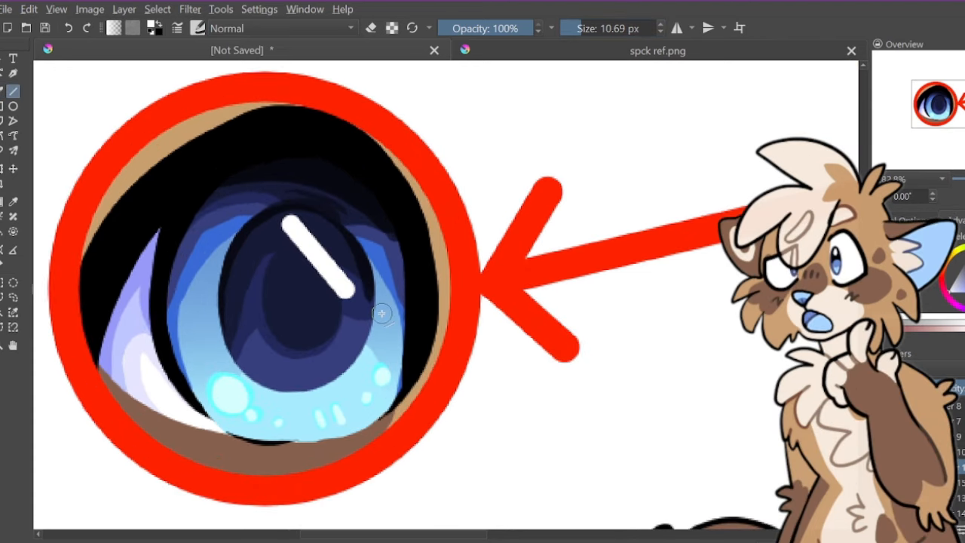
drag(382, 312, 248, 227)
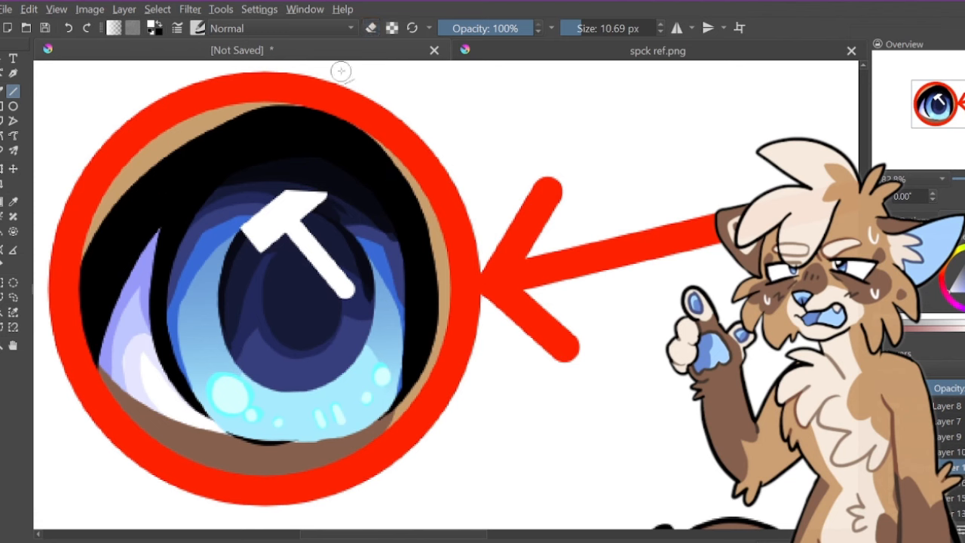
click(299, 347)
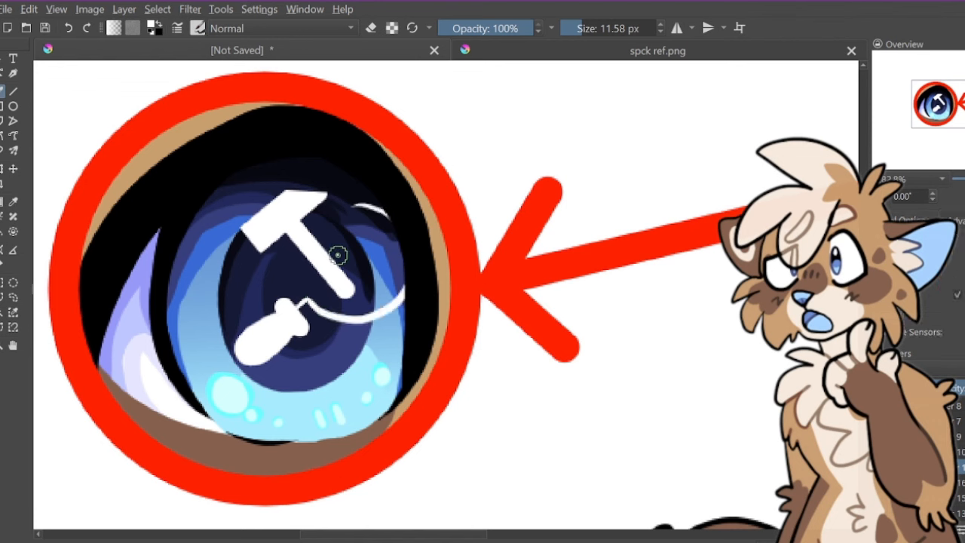
drag(338, 255, 316, 304)
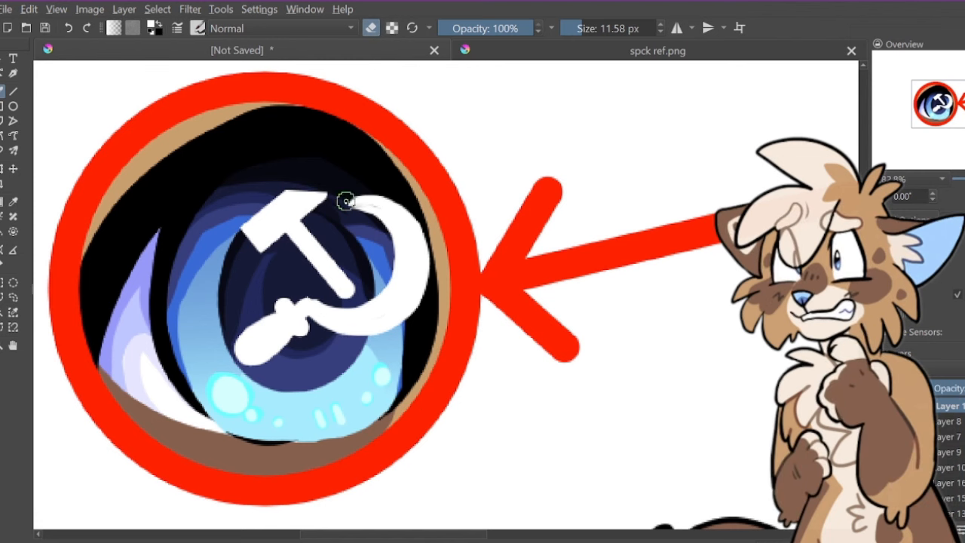
Shrink the hammer-and-sickle to fit inside the pupil and add two small white highlight dots to the eye
drag(345, 200, 287, 298)
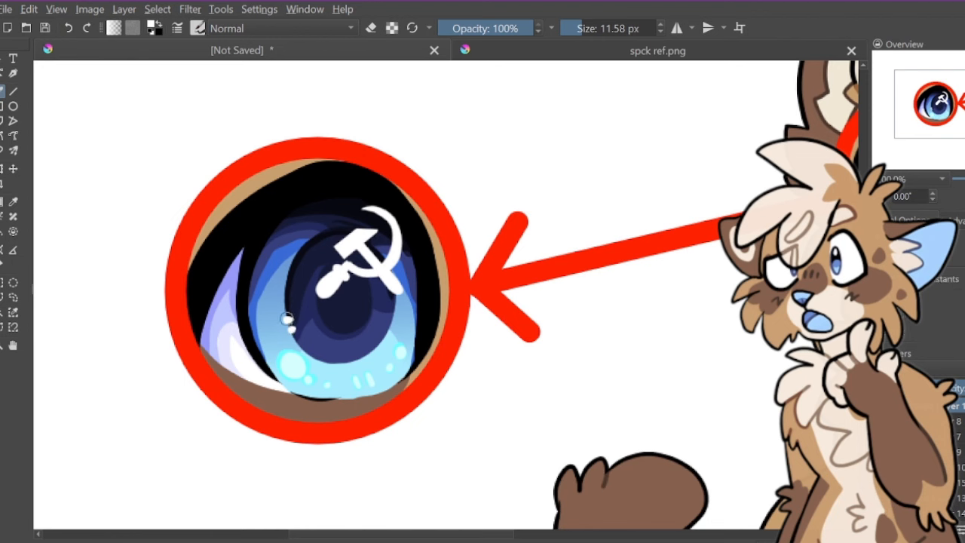
click(286, 332)
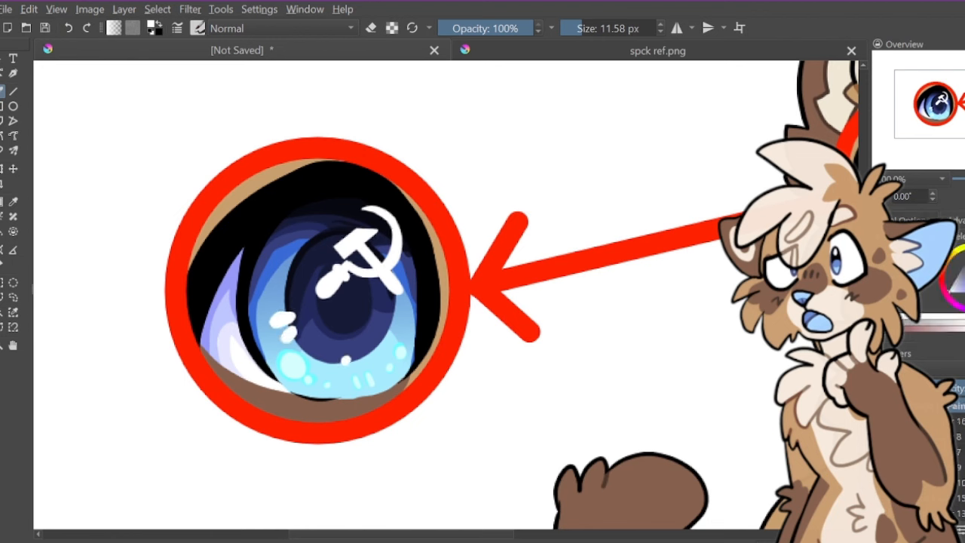
click(347, 256)
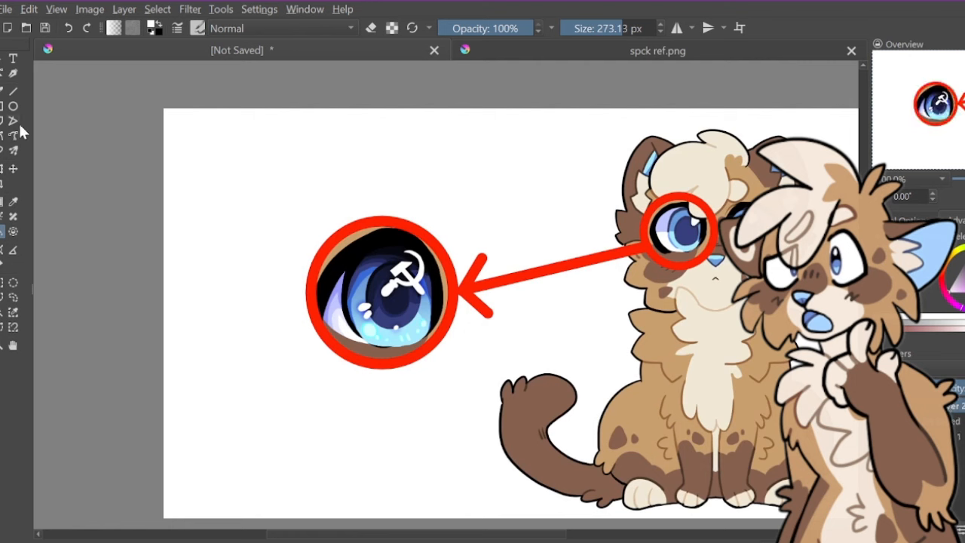
Place small red number labels 1 through 4 next to the cat's spots on its chest, haunch and legs
click(12, 57)
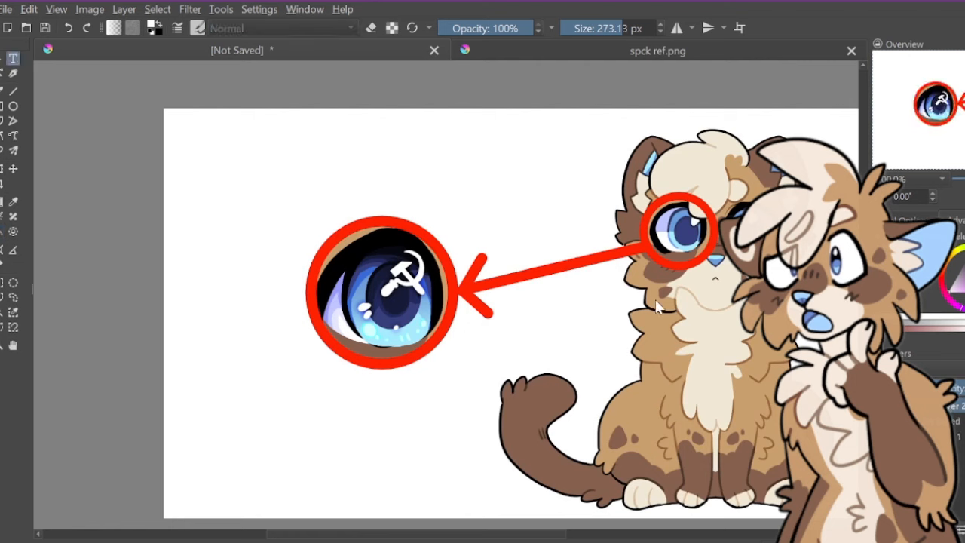
click(656, 317)
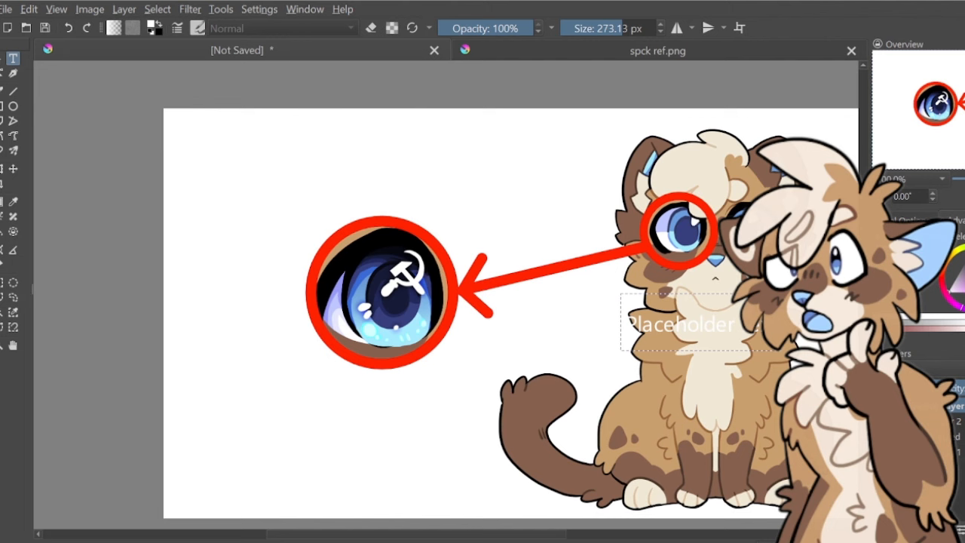
mouse_move(458, 293)
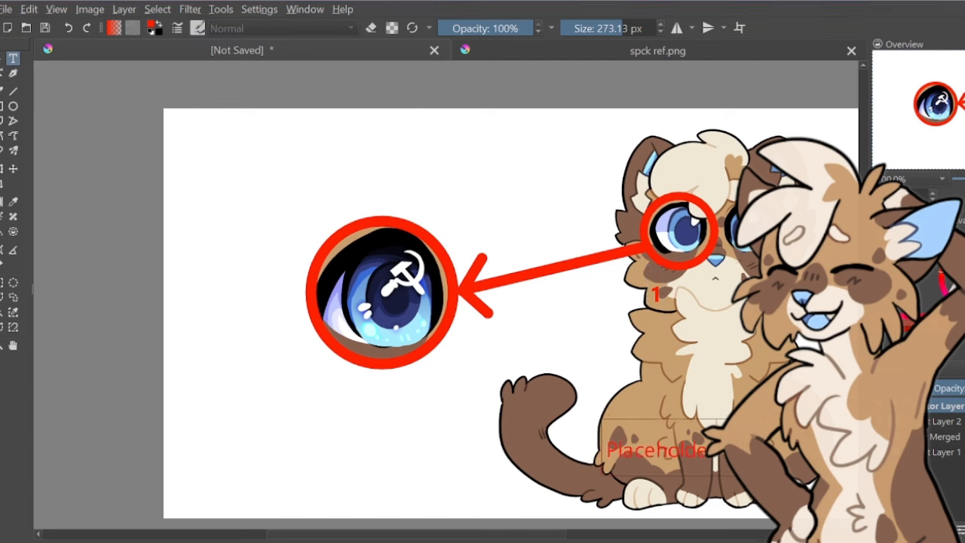
mouse_move(28, 400)
text(2)
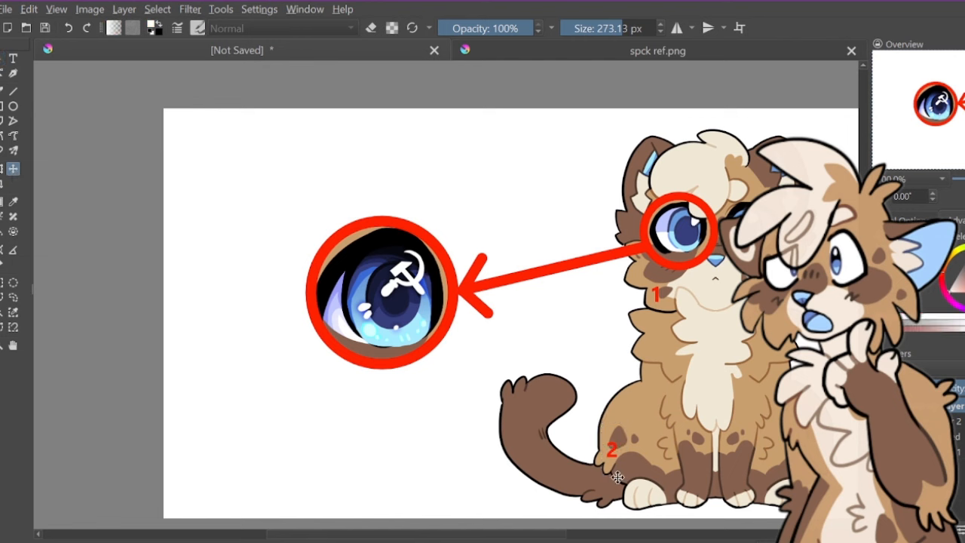
mouse_move(24, 193)
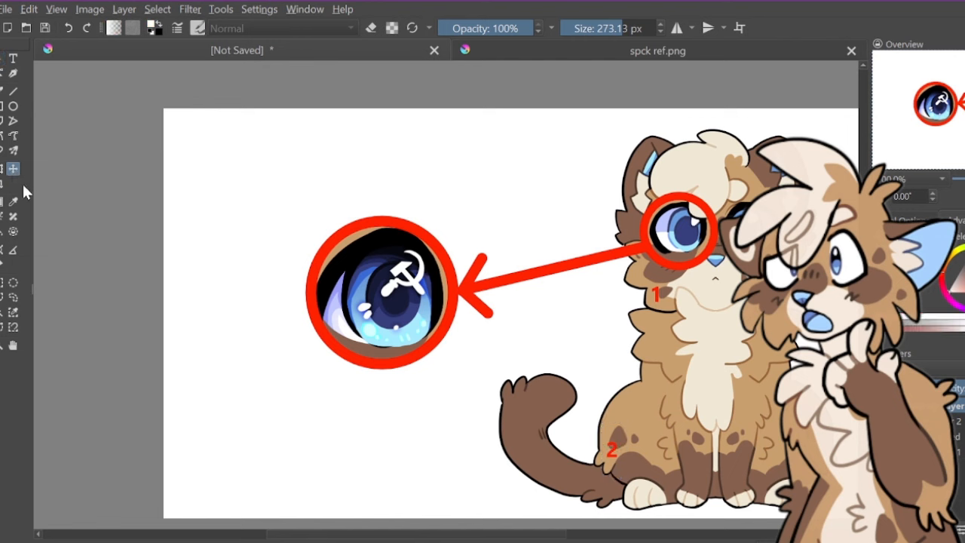
click(12, 58)
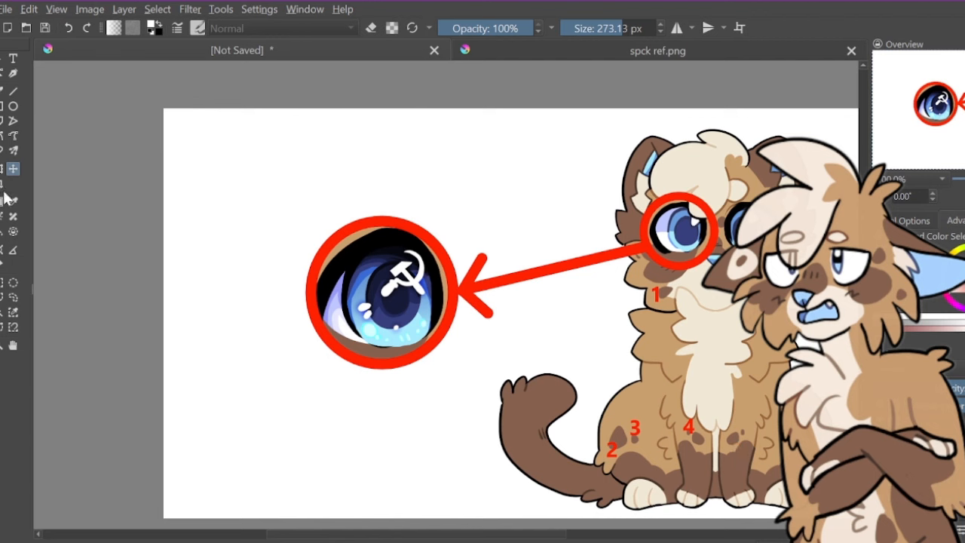
Delete the stray number 6 label and start an empty text box beneath the eye callout
click(12, 57)
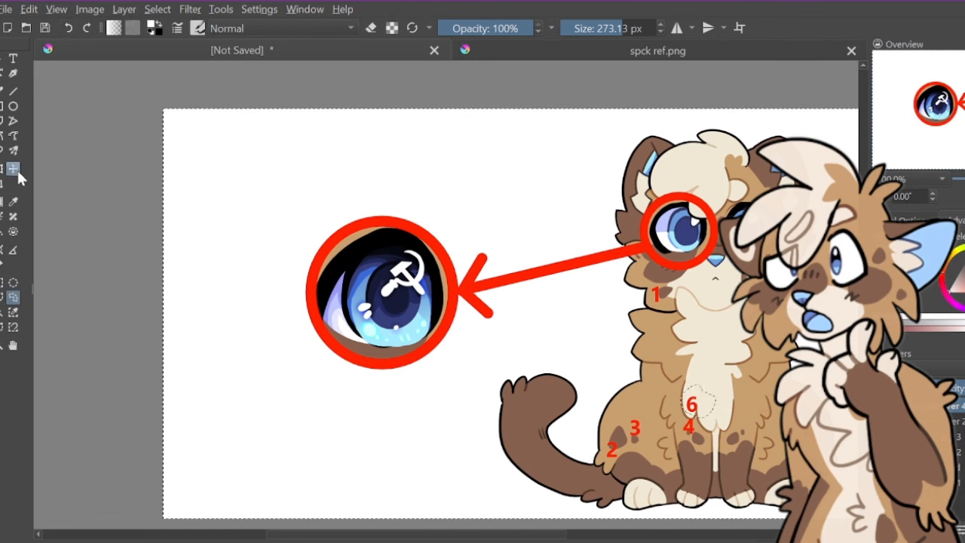
click(12, 169)
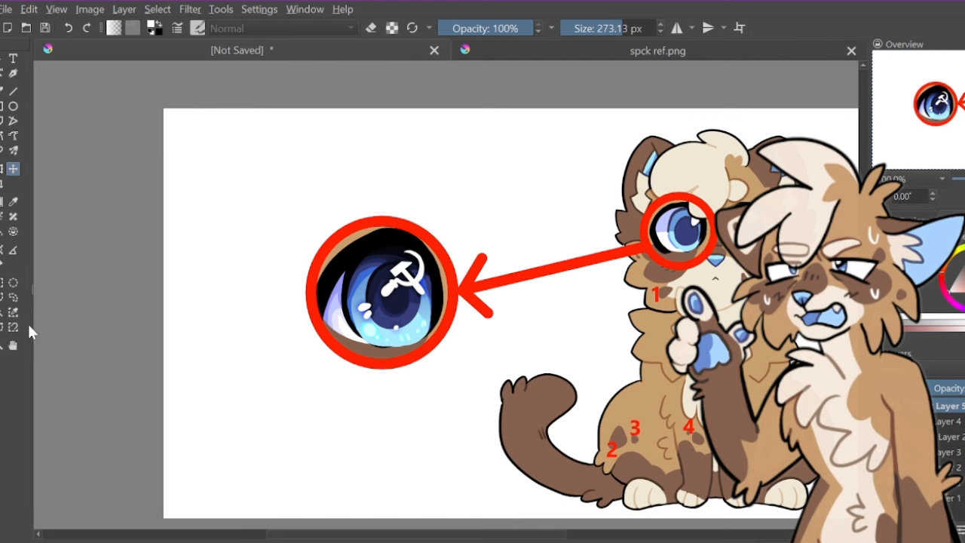
click(12, 58)
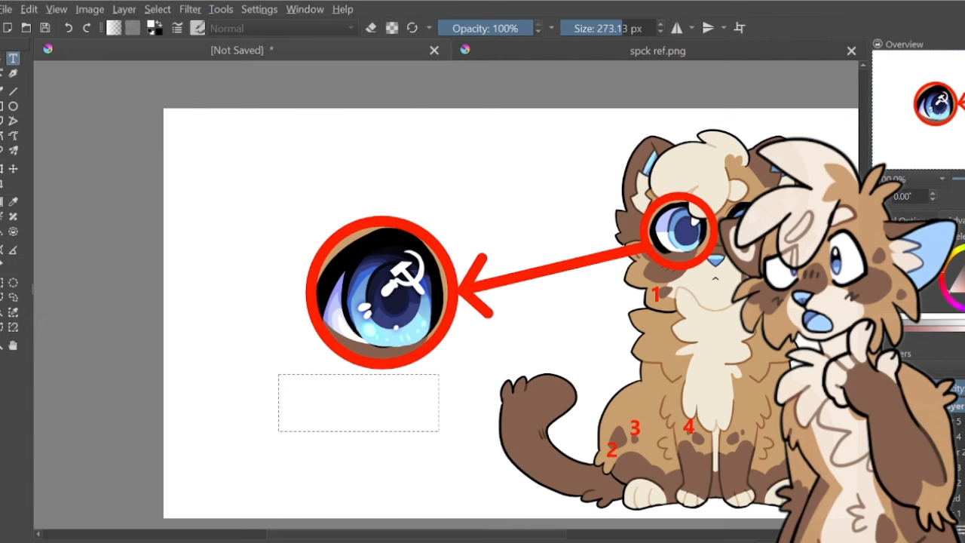
Write the red caption '6 SPOTS! HE IS SATANIC!' and draw a curved red arrow from the cat toward it
text(6 SPOTS! HE IS SATANIC!)
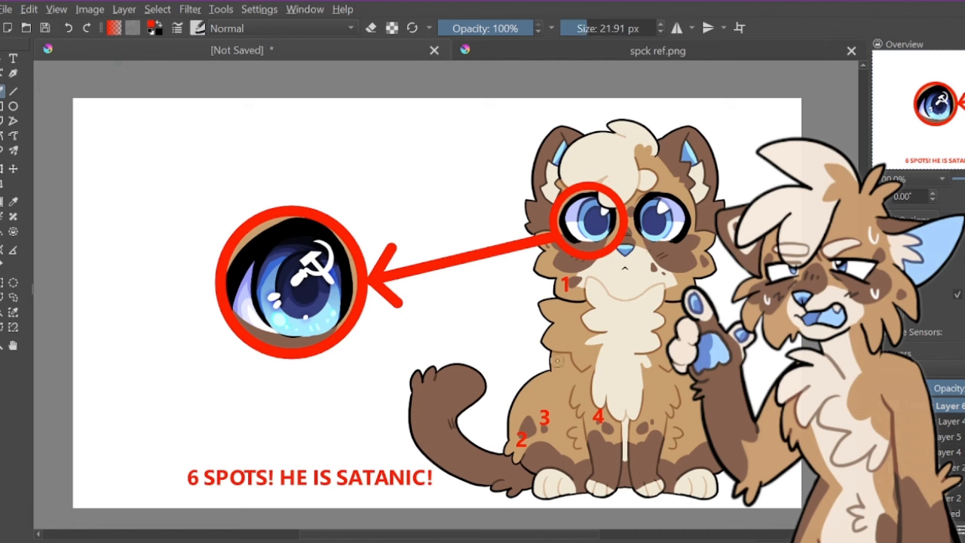
drag(558, 362, 369, 434)
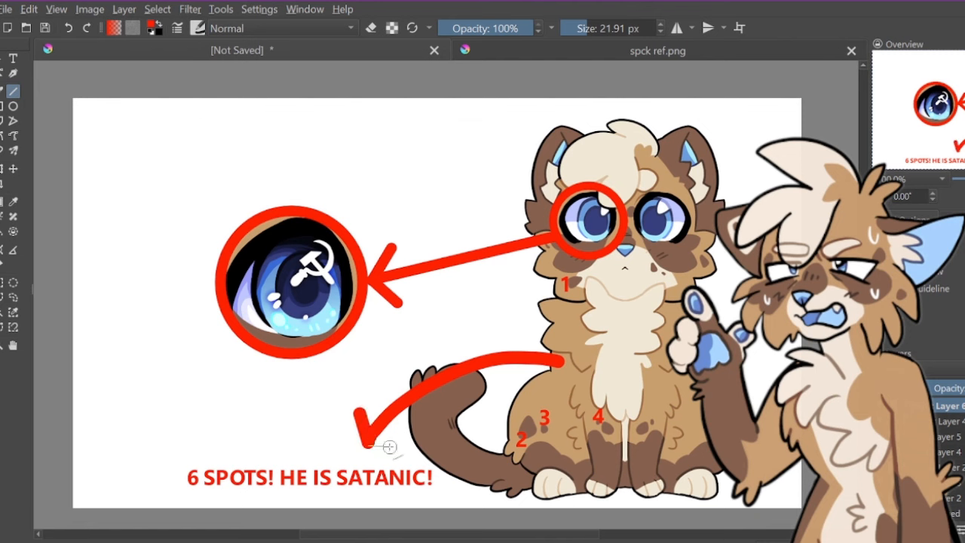
mouse_move(395, 443)
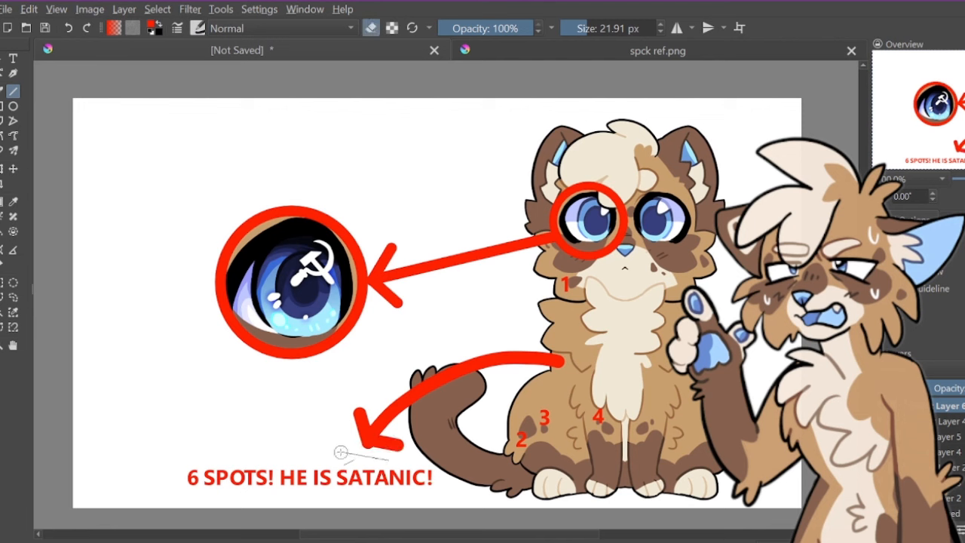
mouse_move(341, 450)
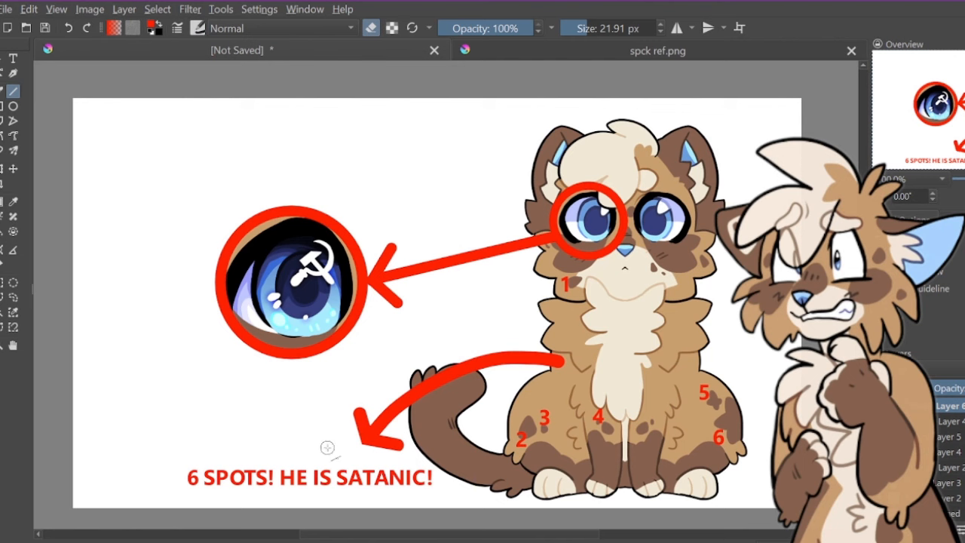
Add the top caption 'GODLESS COMMUNIST! HE WANTS TO STEAL YOUR PERSONAL PROP- I MEAN PRIVATE PROPERTY!' in red
click(12, 57)
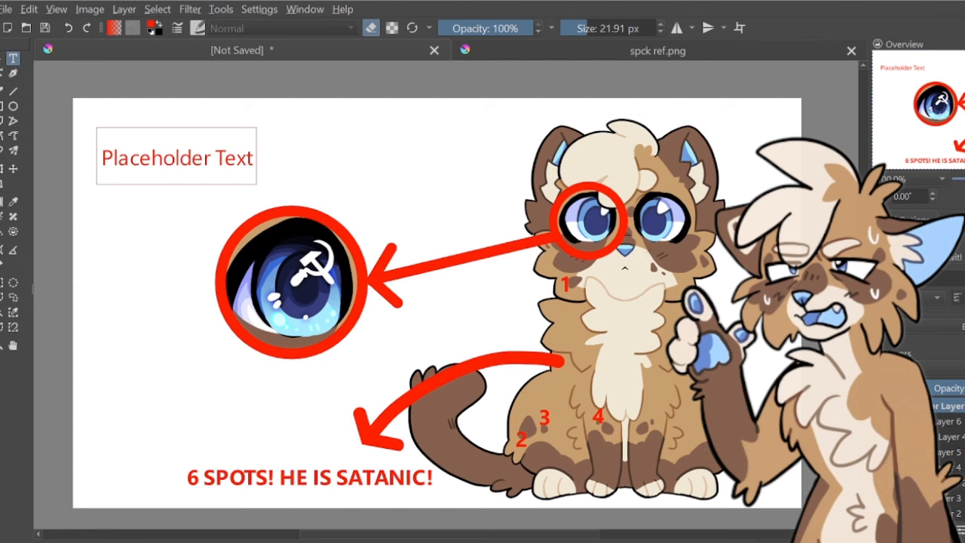
text(GODLESS COMMUNIST! HE WANTS TO STEAL YOUR PERSONAL PROP- I MEAN PRIVATE PROPERTY!)
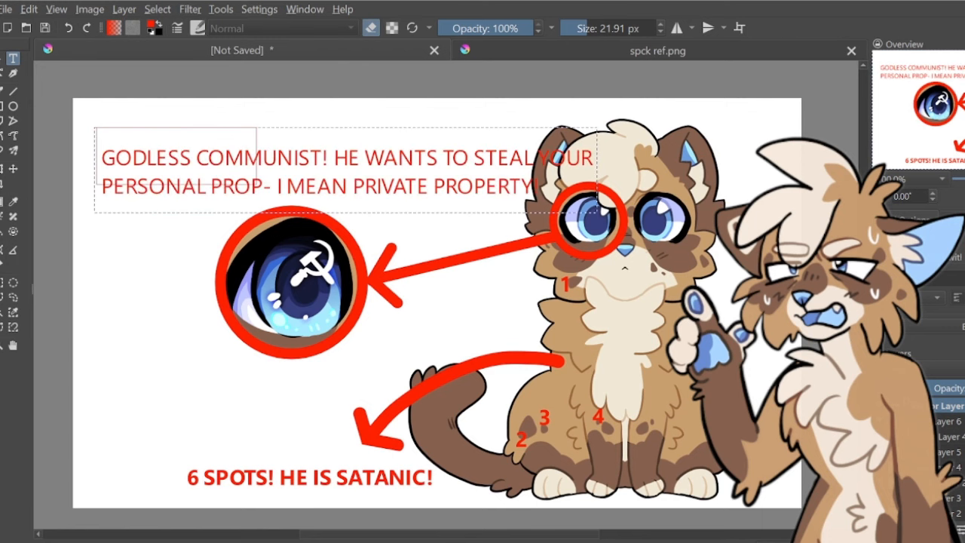